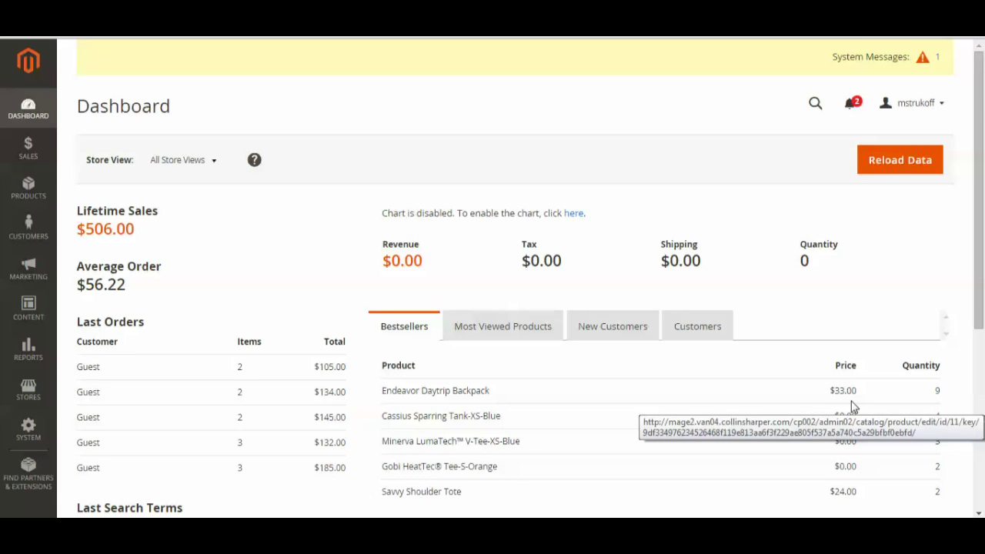
pyautogui.moveTo(813, 153)
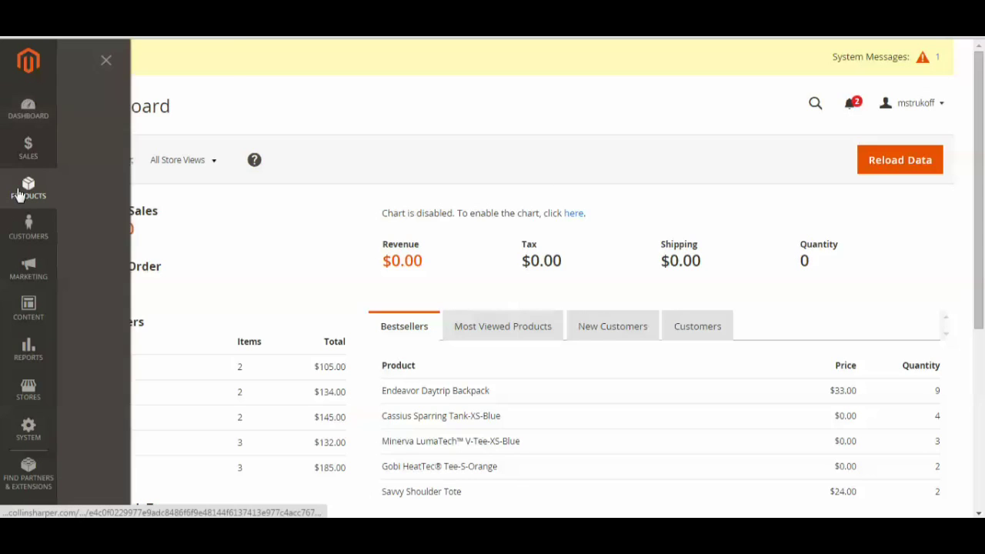
# Go to Products > Categories to reach the category tree.
pyautogui.click(28, 188)
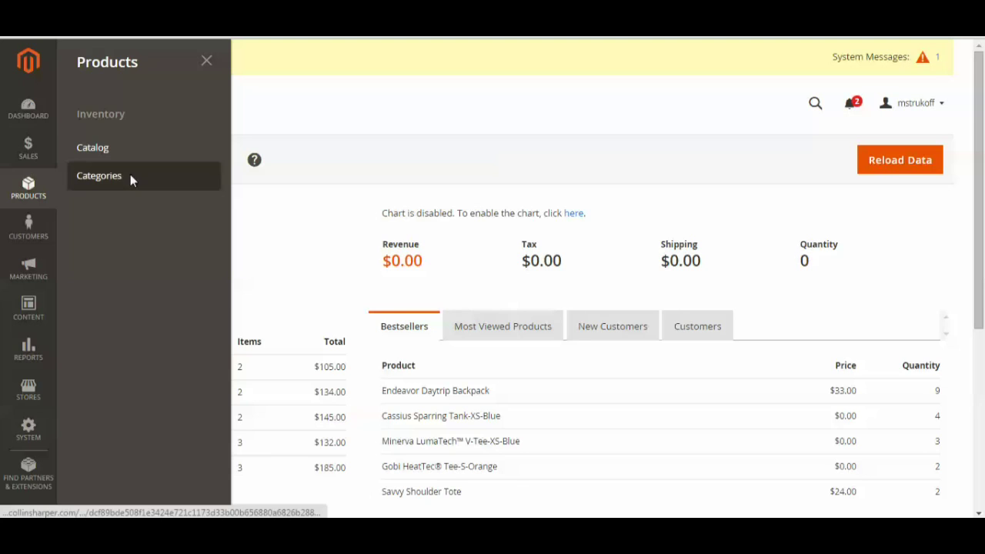
pyautogui.click(99, 175)
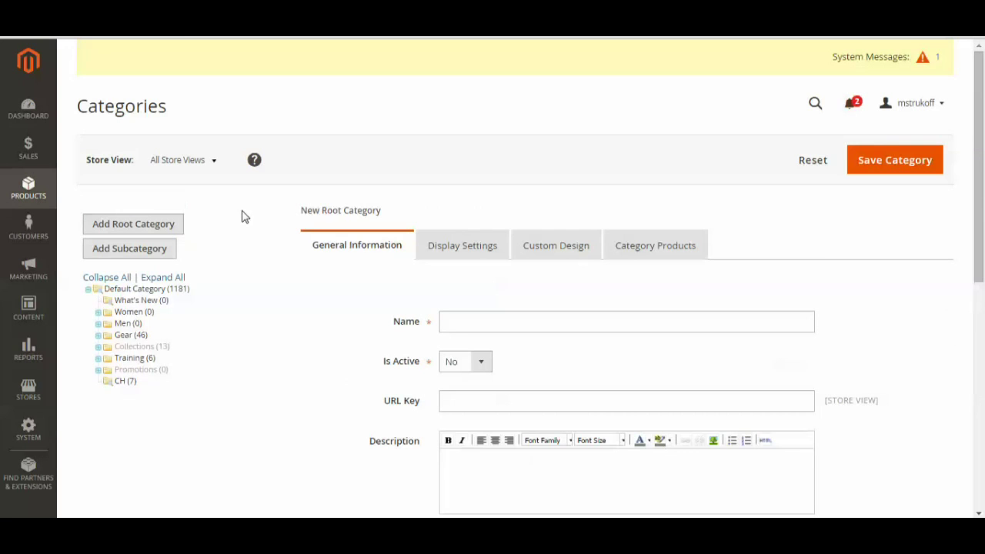
pyautogui.moveTo(111, 423)
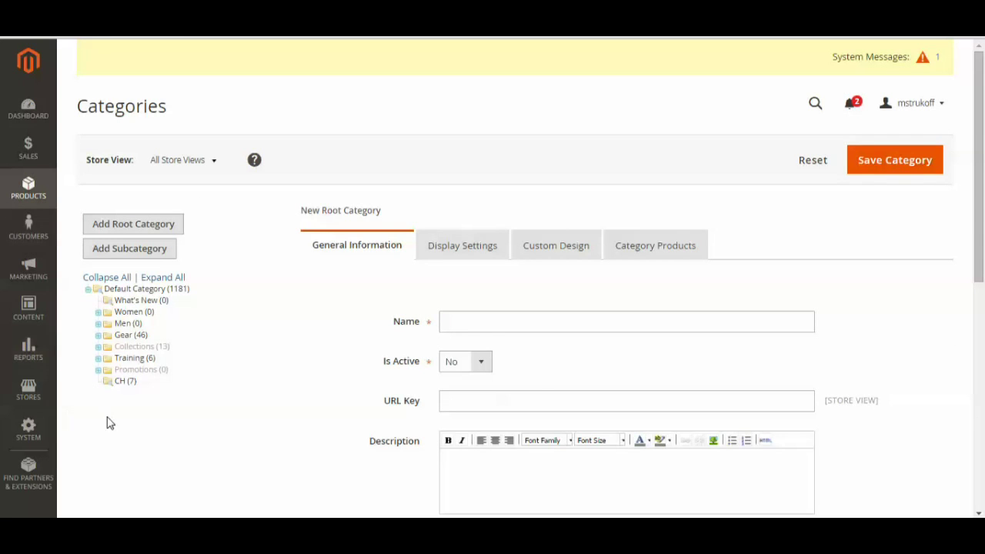
pyautogui.moveTo(87, 262)
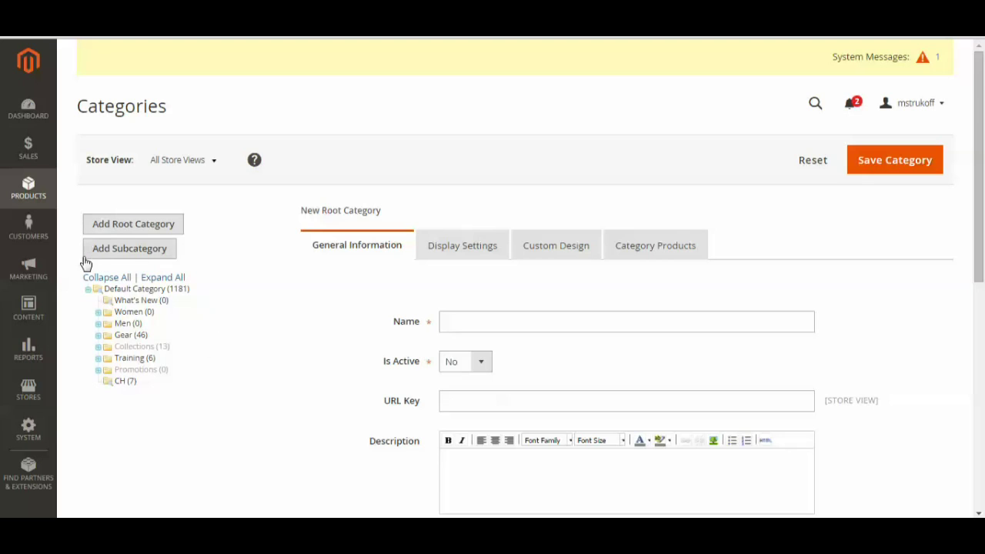
pyautogui.moveTo(234, 374)
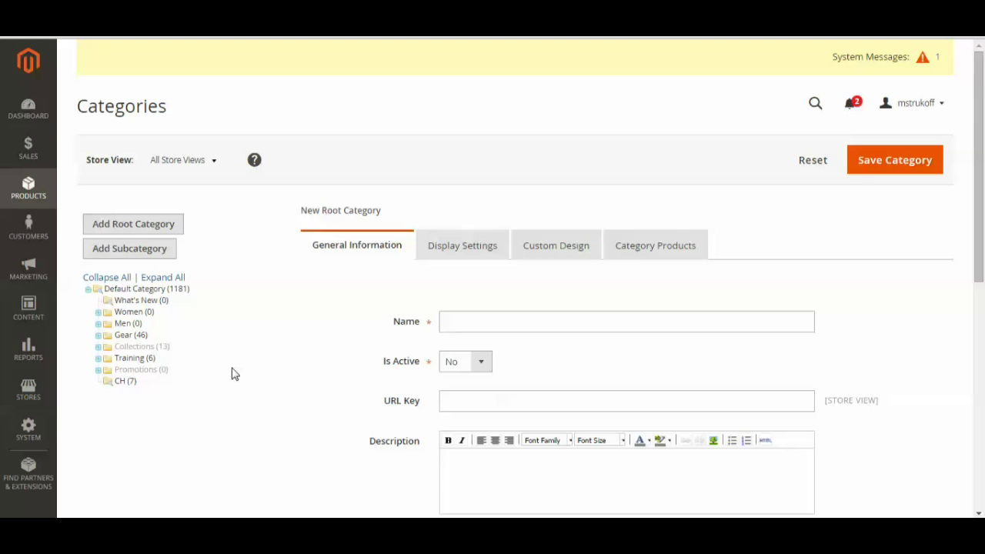
pyautogui.moveTo(249, 331)
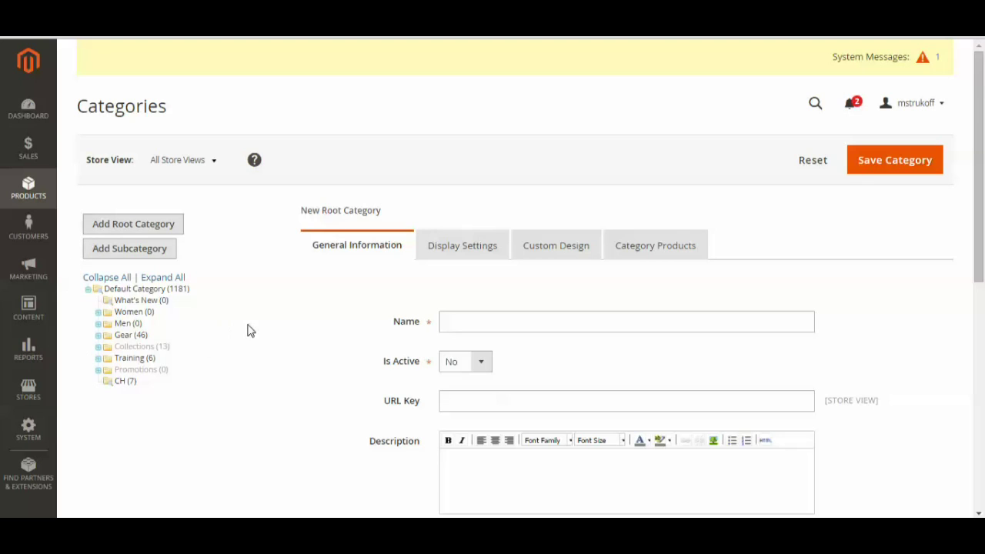
pyautogui.moveTo(129, 357)
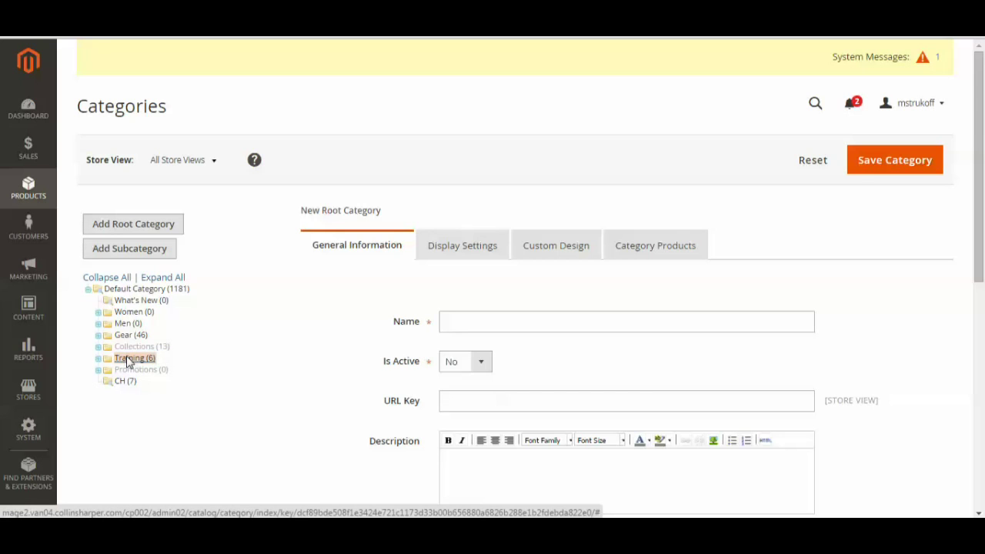
# Select the Training category and add a blank subcategory under it.
pyautogui.click(136, 357)
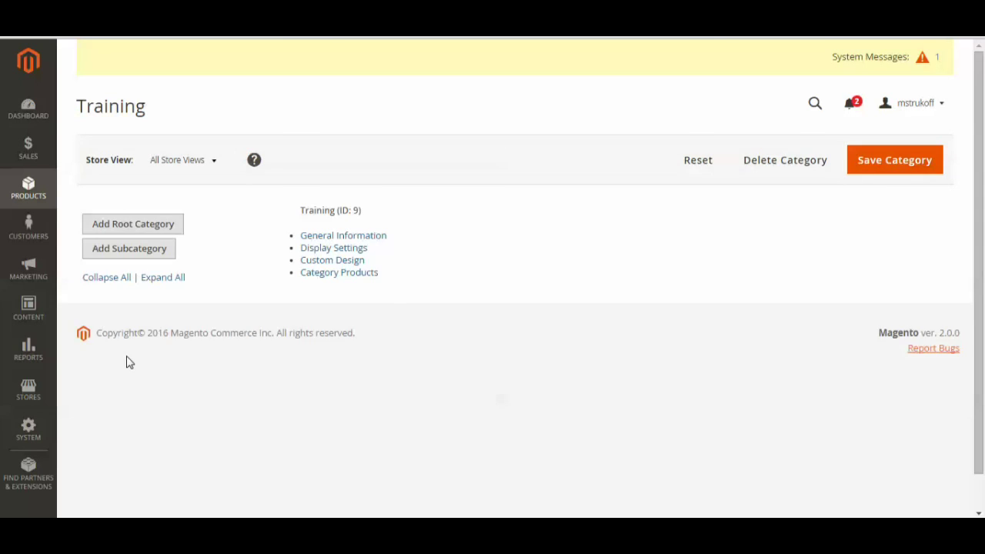
pyautogui.click(343, 234)
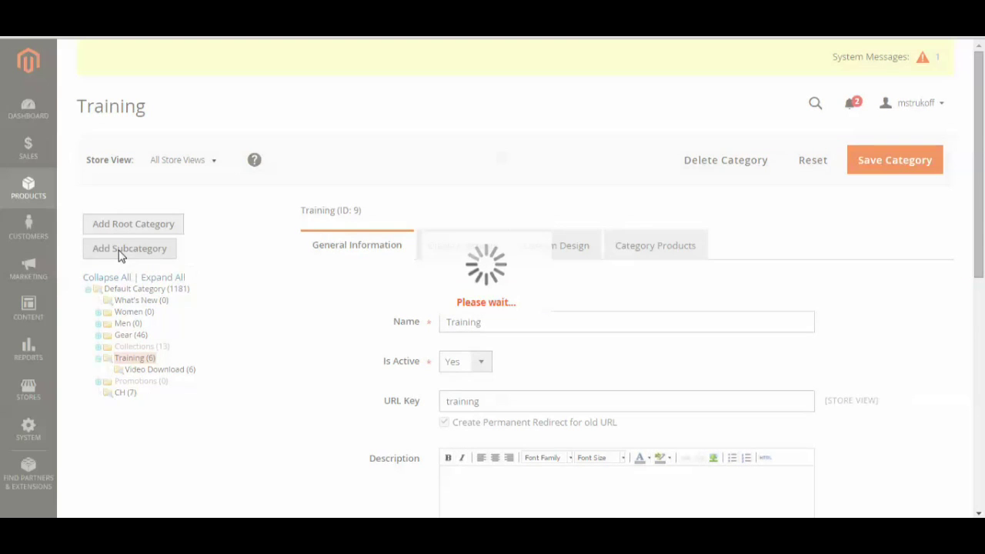
pyautogui.click(129, 248)
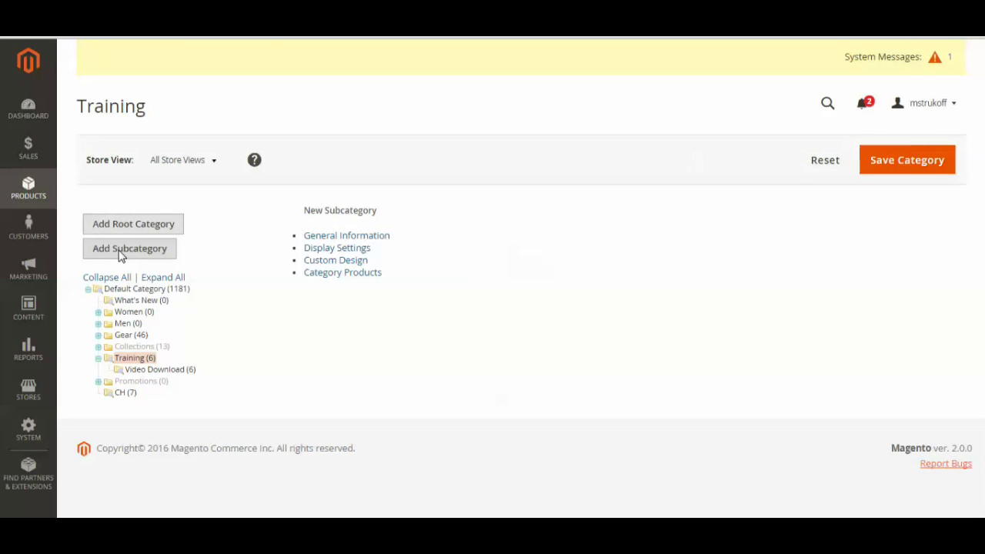
pyautogui.click(130, 248)
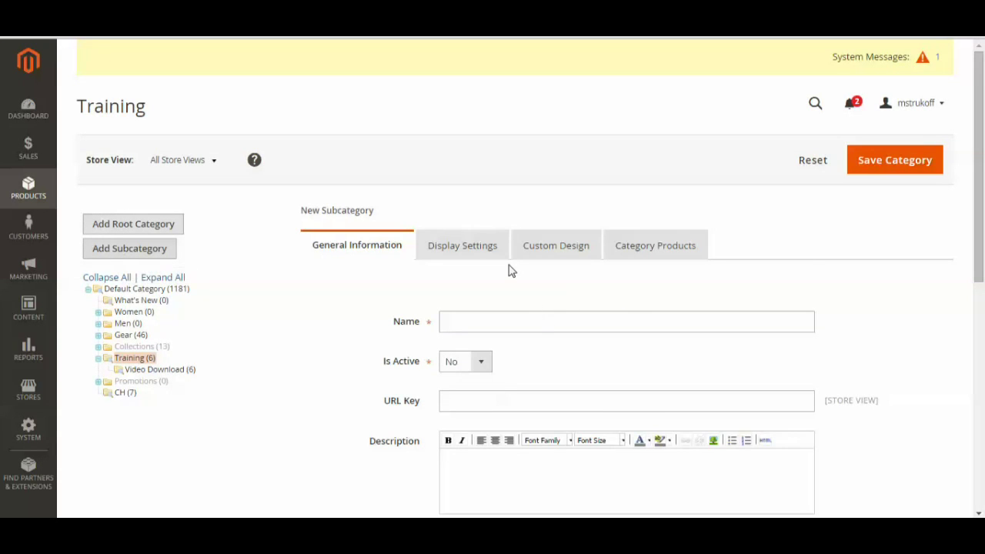
# Name the new subcategory 'TESTING' and set Is Active to Yes.
pyautogui.scroll(-3)
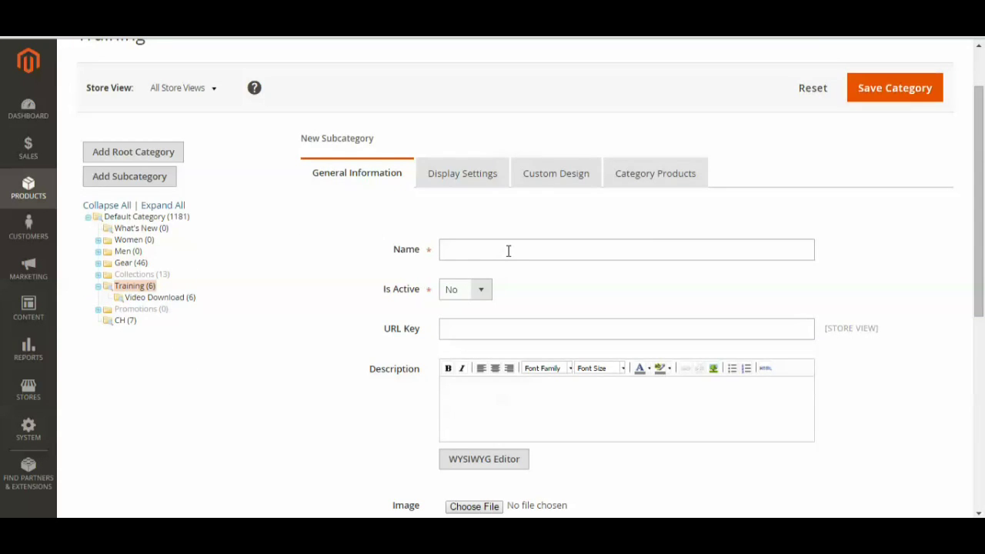
pyautogui.click(625, 249)
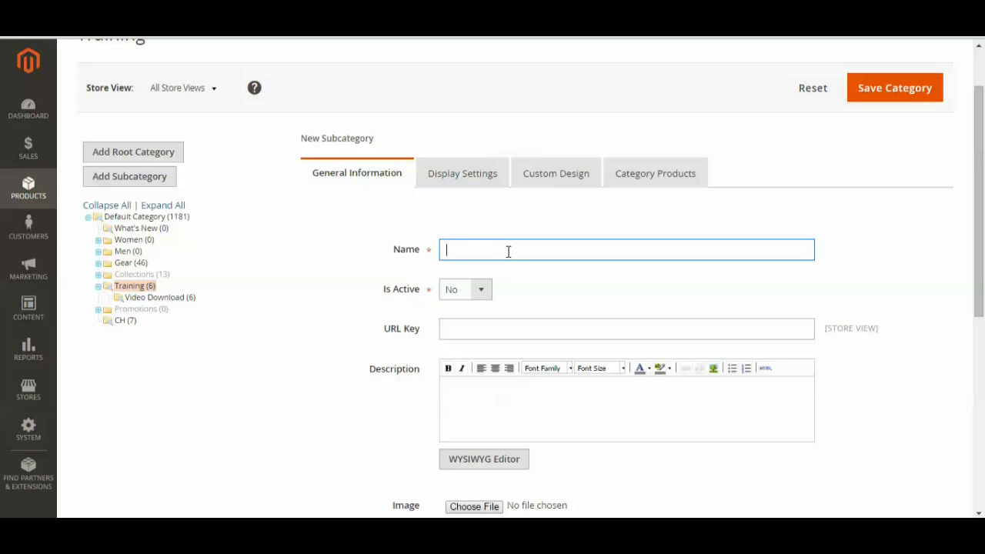
pyautogui.write('TEST')
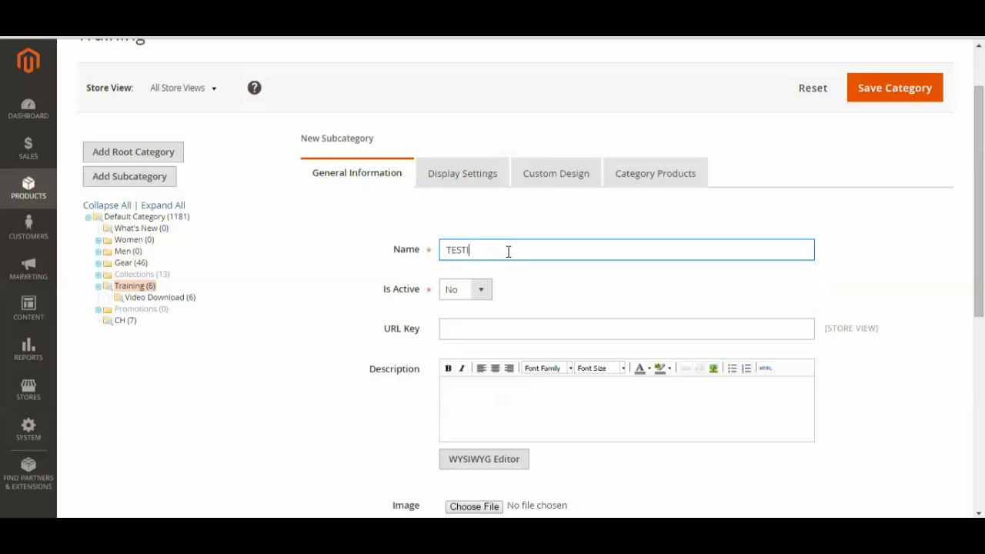
pyautogui.write('ING')
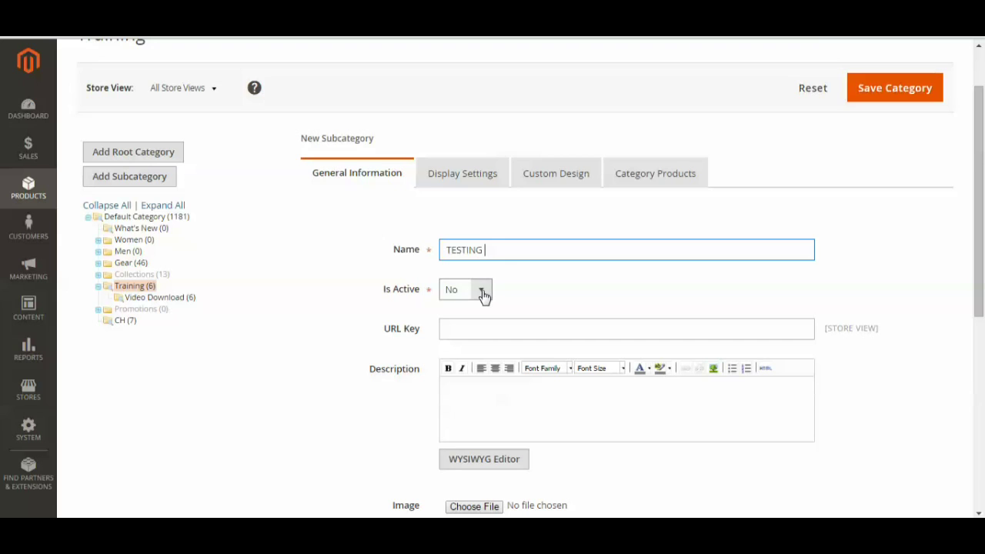
pyautogui.click(465, 289)
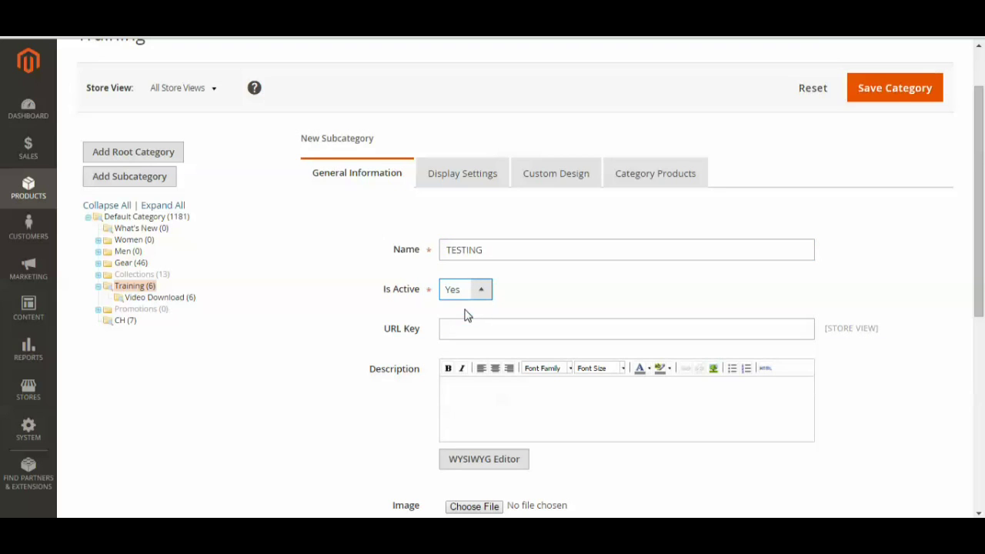
pyautogui.scroll(-3)
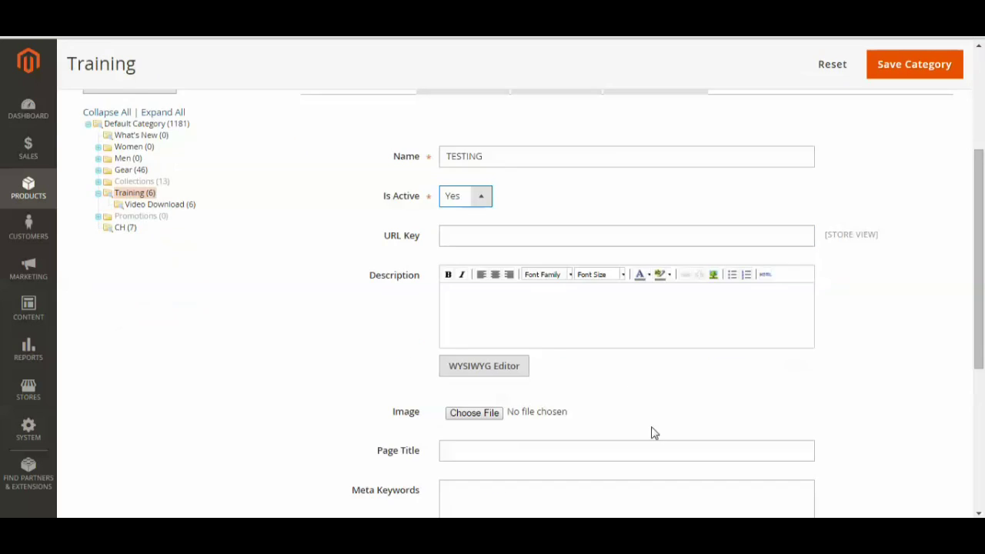
pyautogui.scroll(-3)
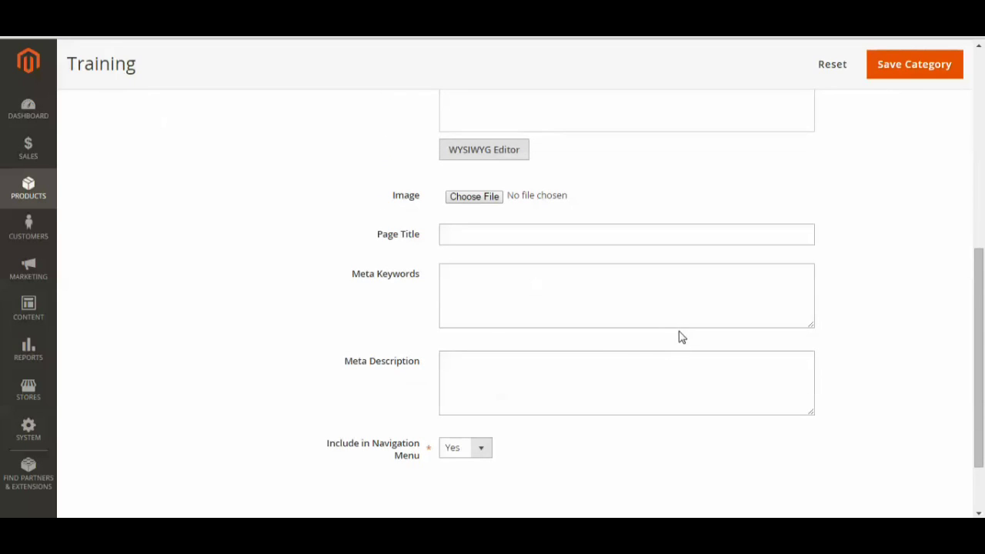
pyautogui.scroll(-3)
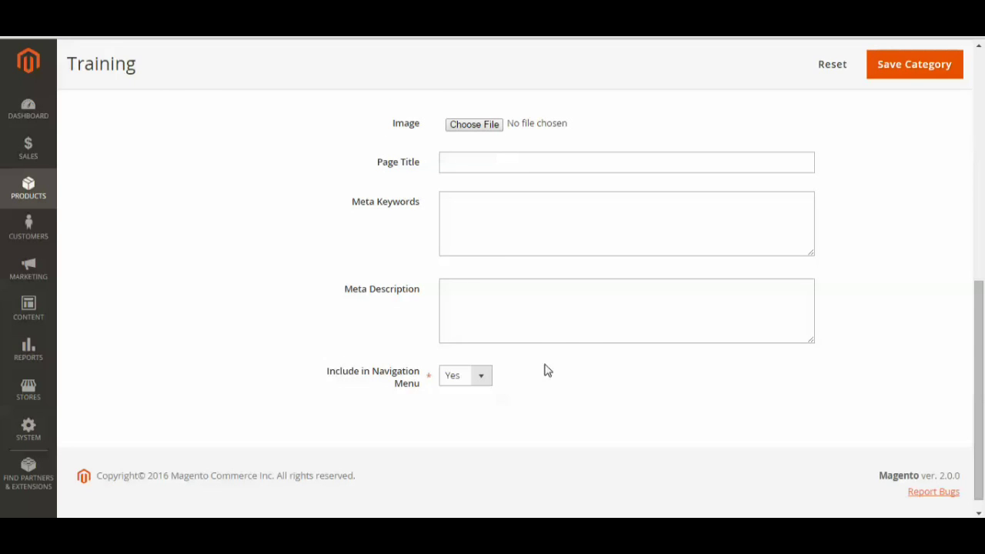
pyautogui.moveTo(319, 400)
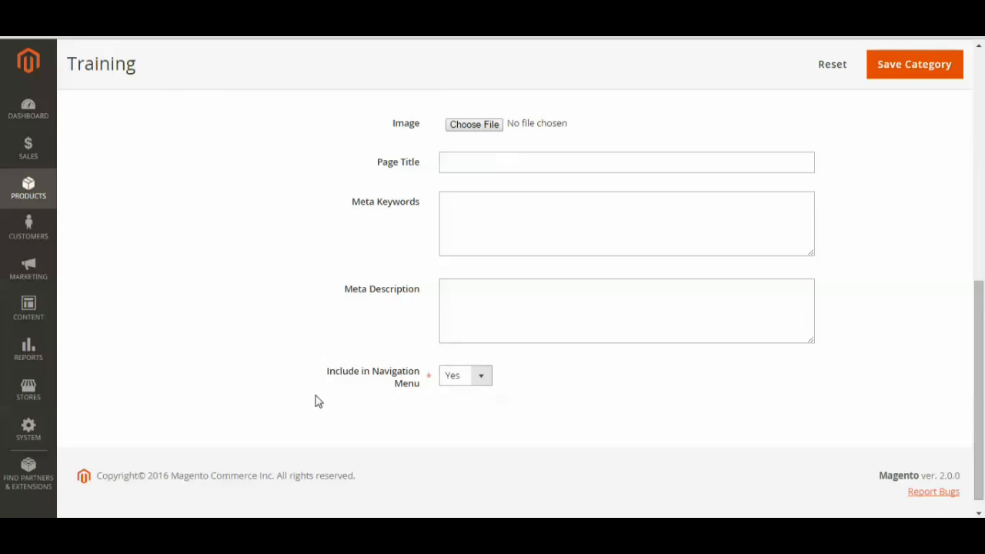
pyautogui.moveTo(484, 381)
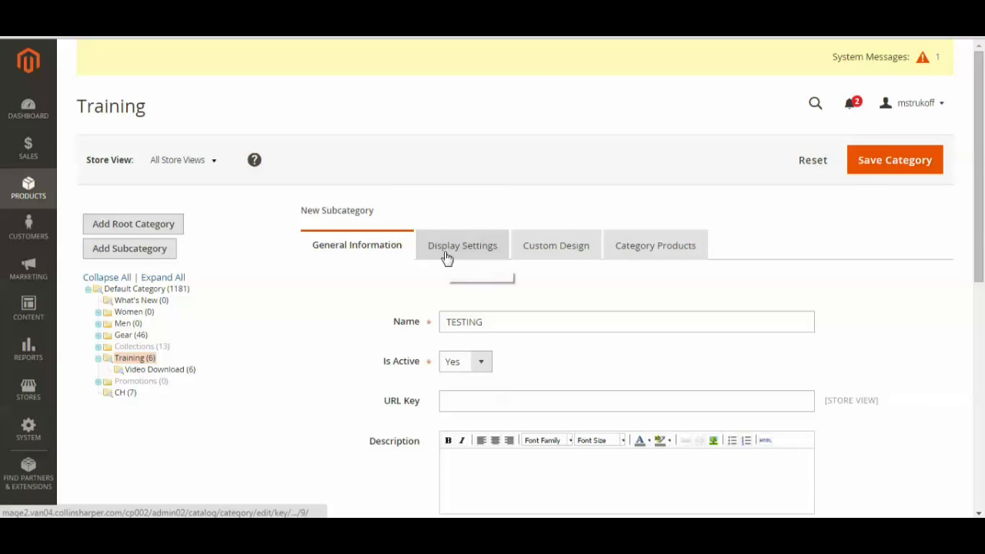
# Review the Display Settings and Custom Design sections of the subcategory.
pyautogui.click(462, 244)
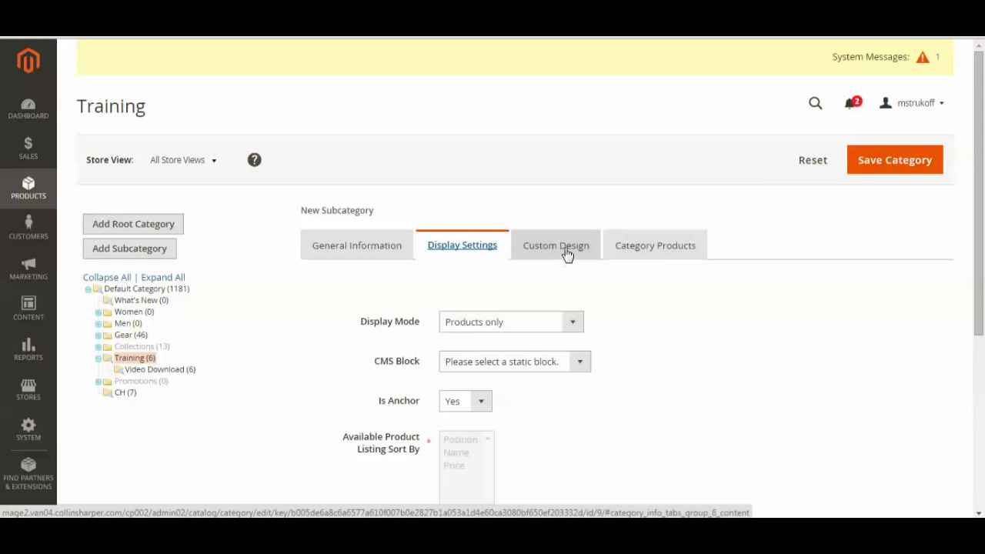
pyautogui.click(554, 245)
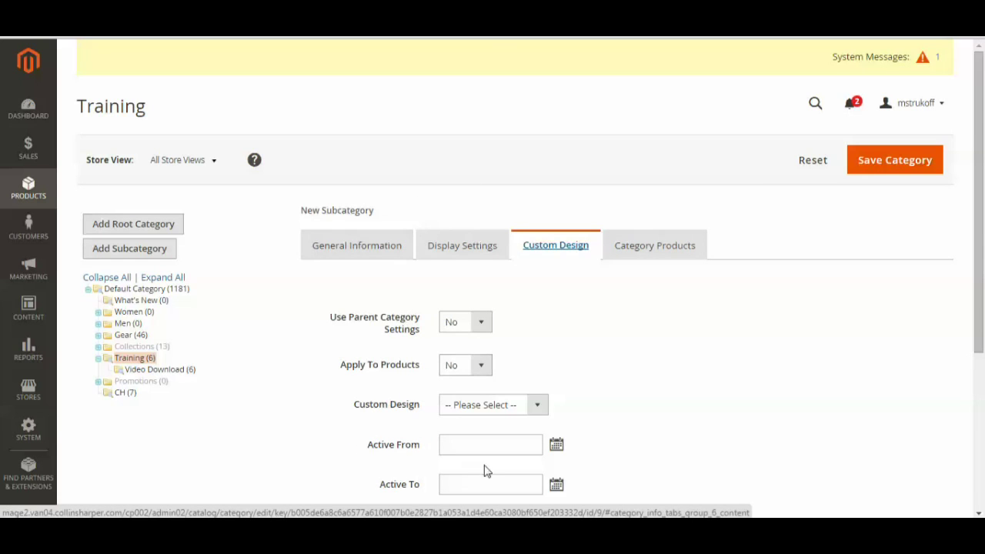
pyautogui.moveTo(541, 300)
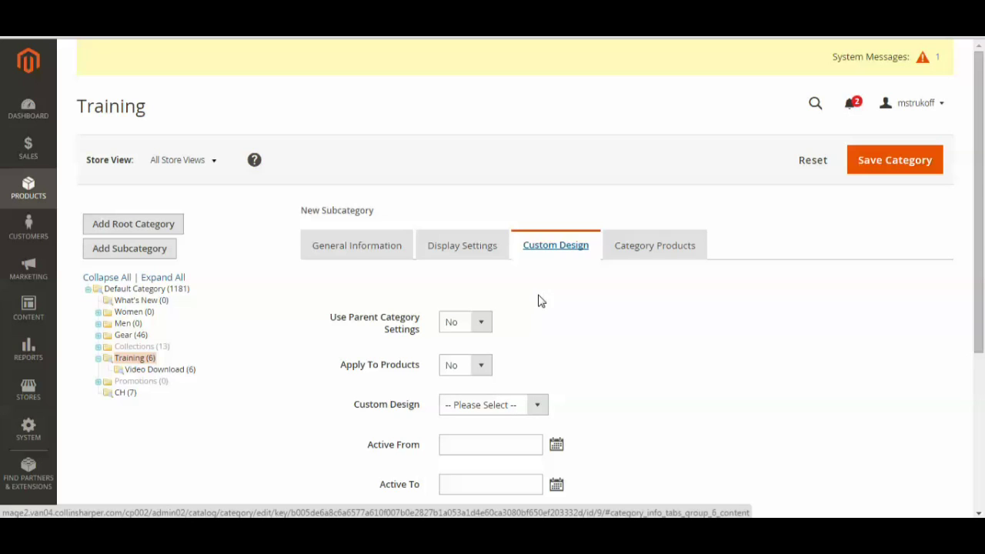
pyautogui.moveTo(655, 247)
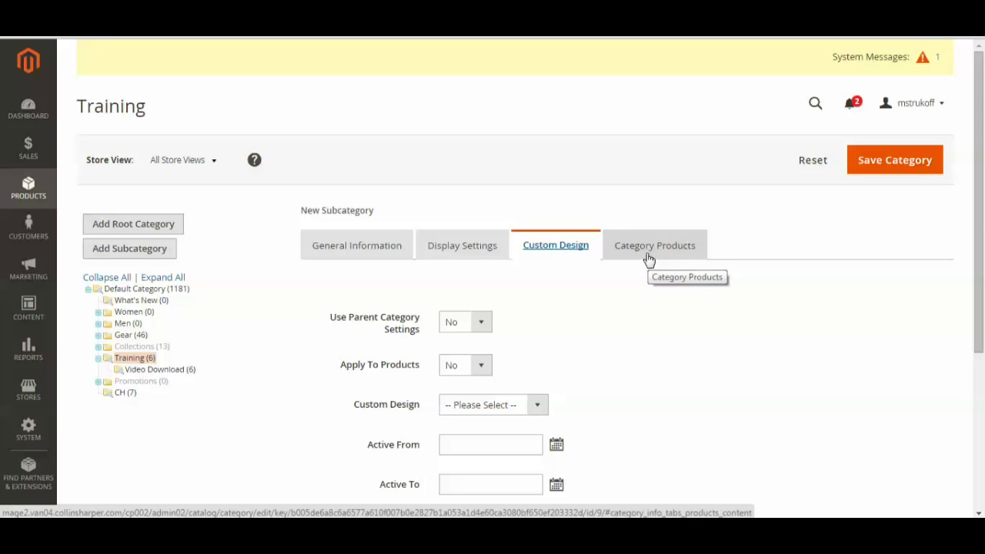
# In Category Products, tick the CH Test products for the TESTING subcategory.
pyautogui.click(656, 244)
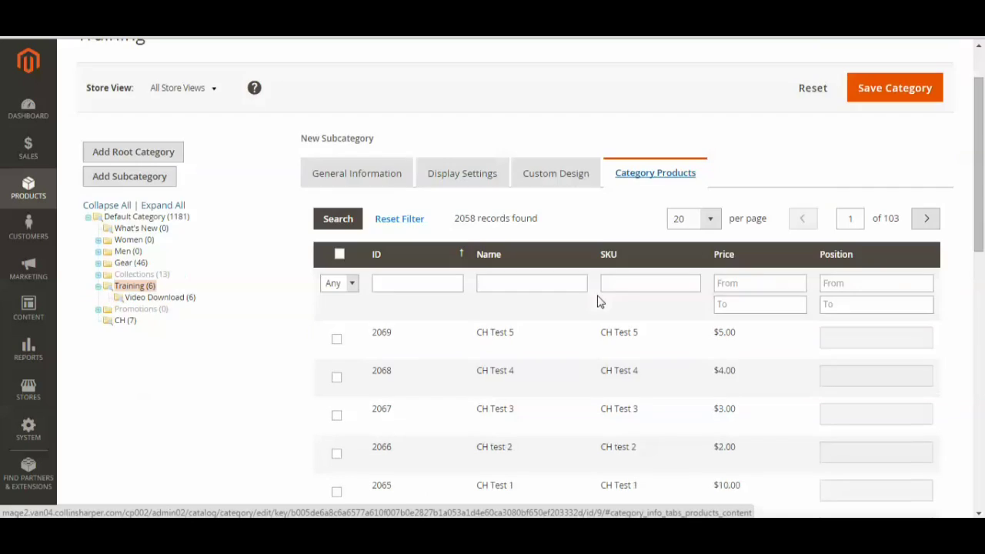
pyautogui.scroll(-3)
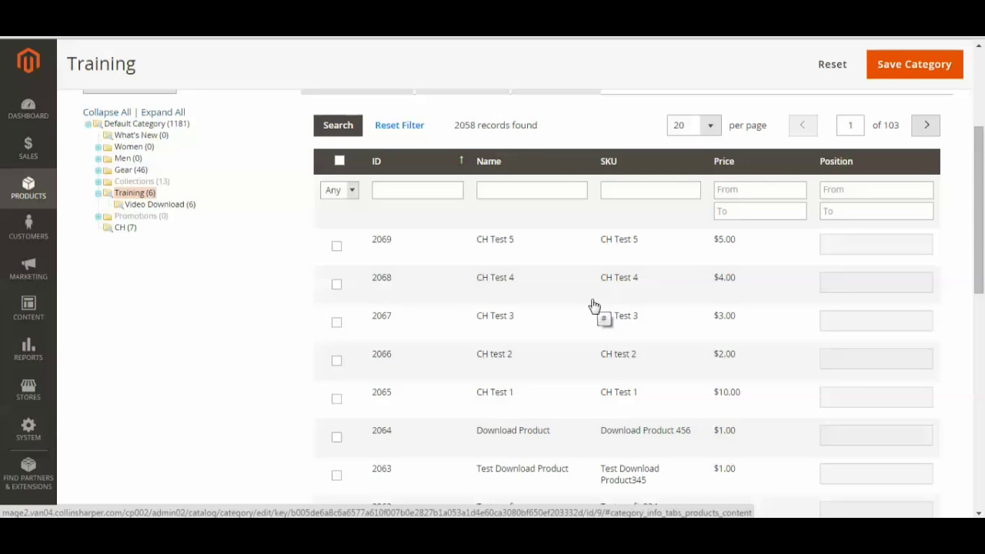
pyautogui.moveTo(553, 269)
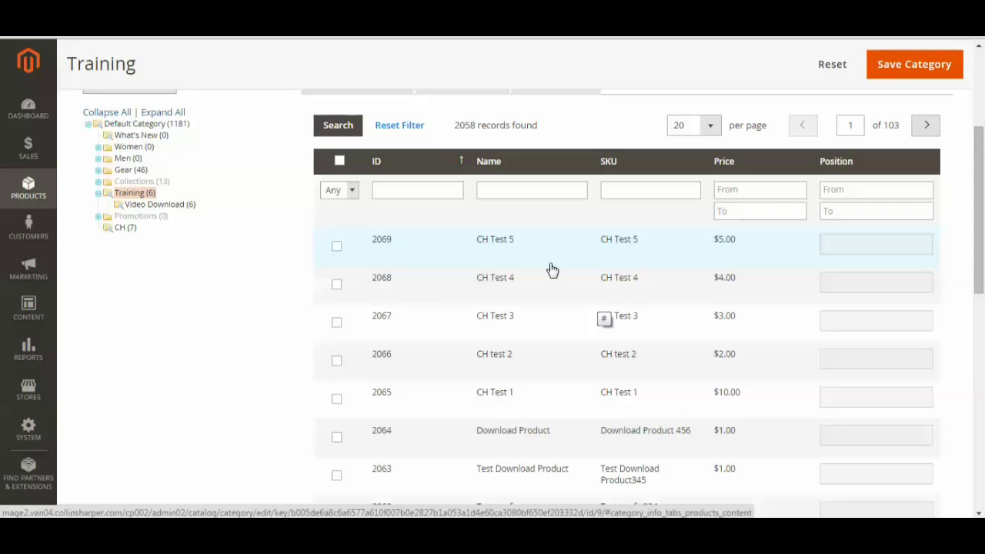
pyautogui.moveTo(394, 323)
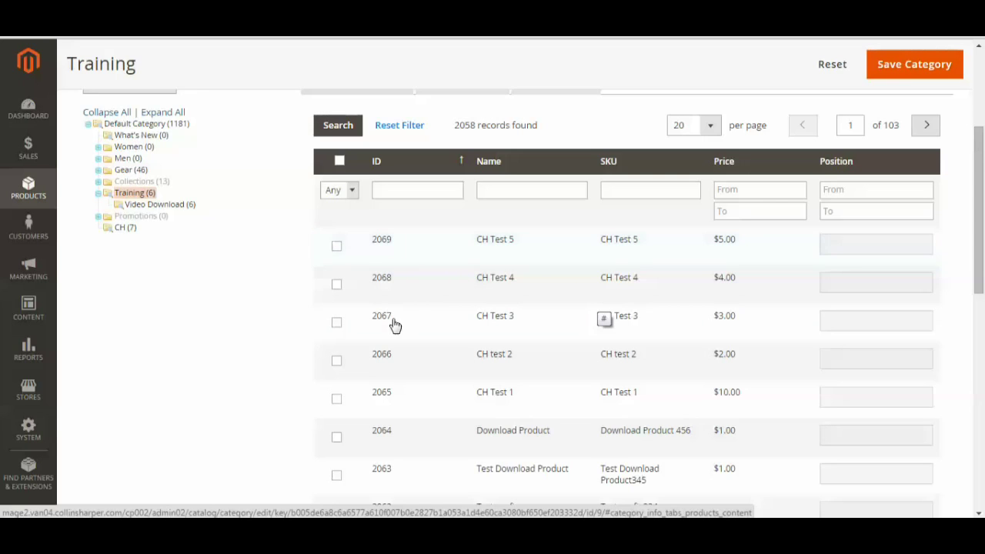
pyautogui.moveTo(370, 258)
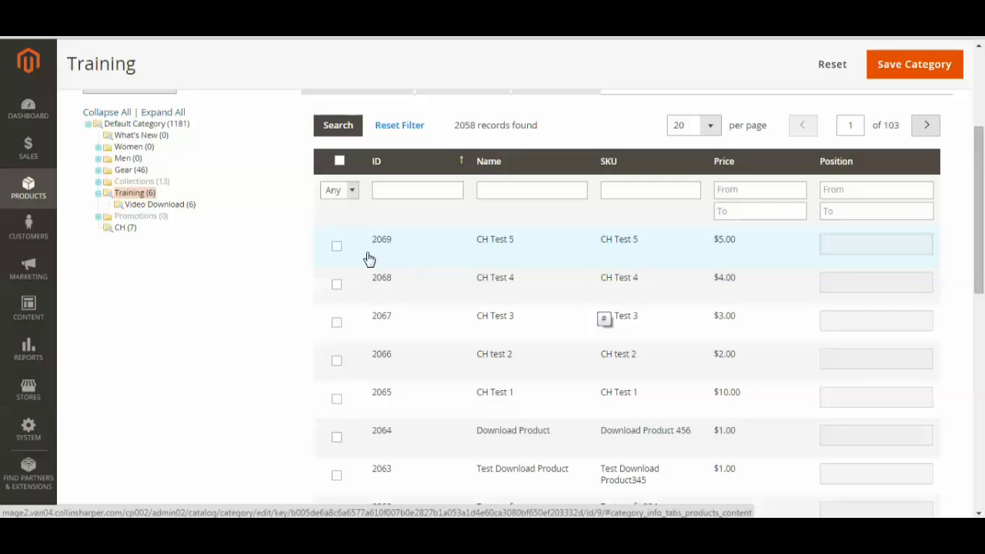
pyautogui.click(337, 247)
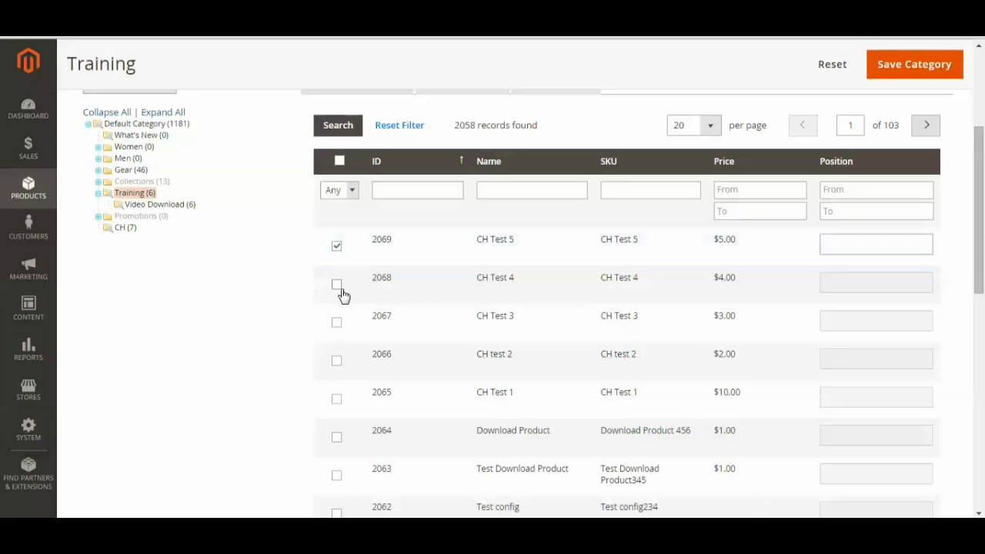
pyautogui.click(336, 283)
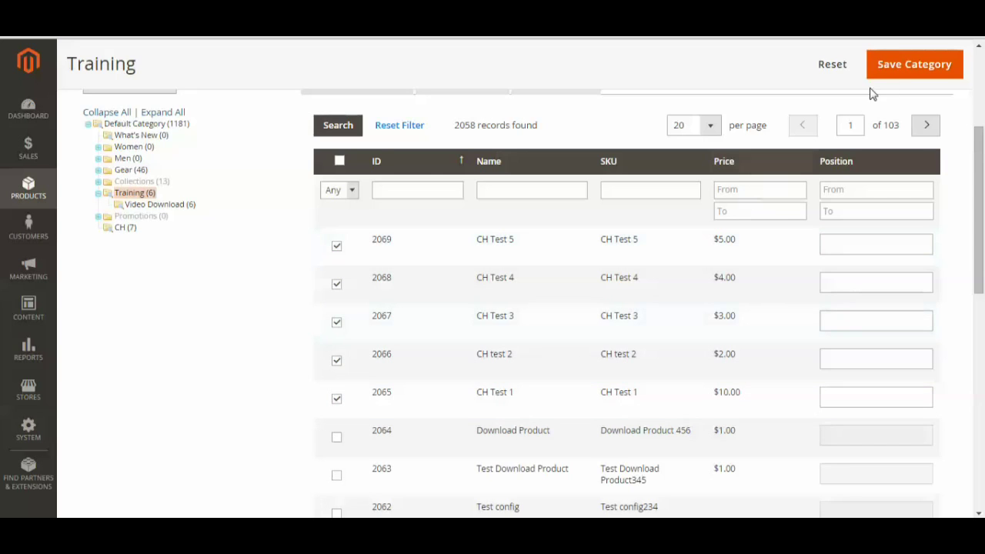
# Save the TESTING category and confirm the 'You saved the category' message.
pyautogui.click(915, 65)
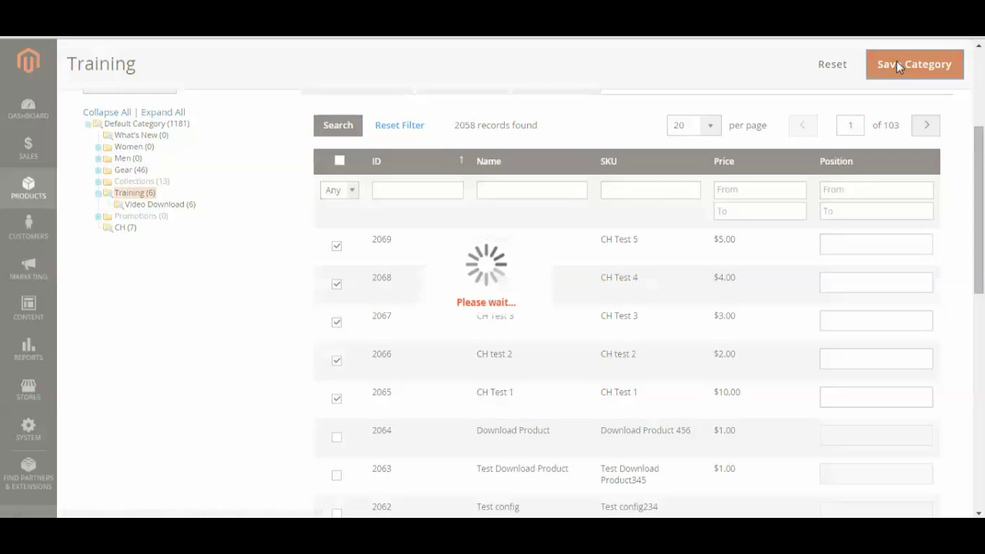
pyautogui.click(915, 64)
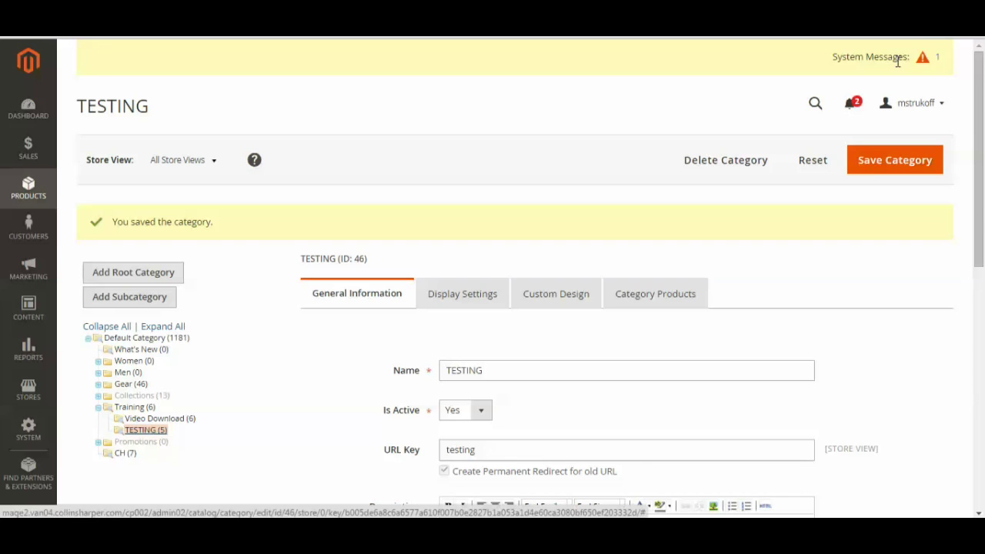
pyautogui.scroll(-3)
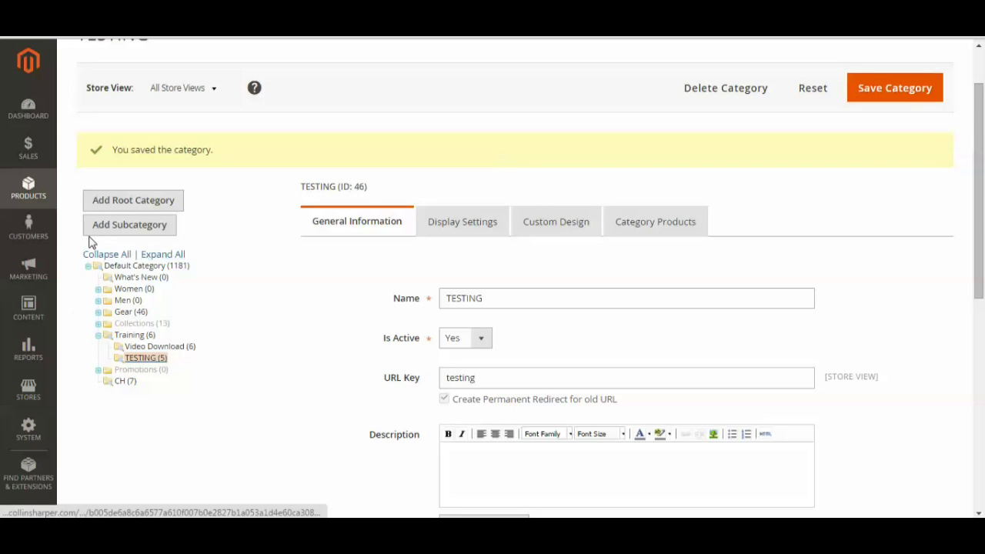
pyautogui.moveTo(114, 363)
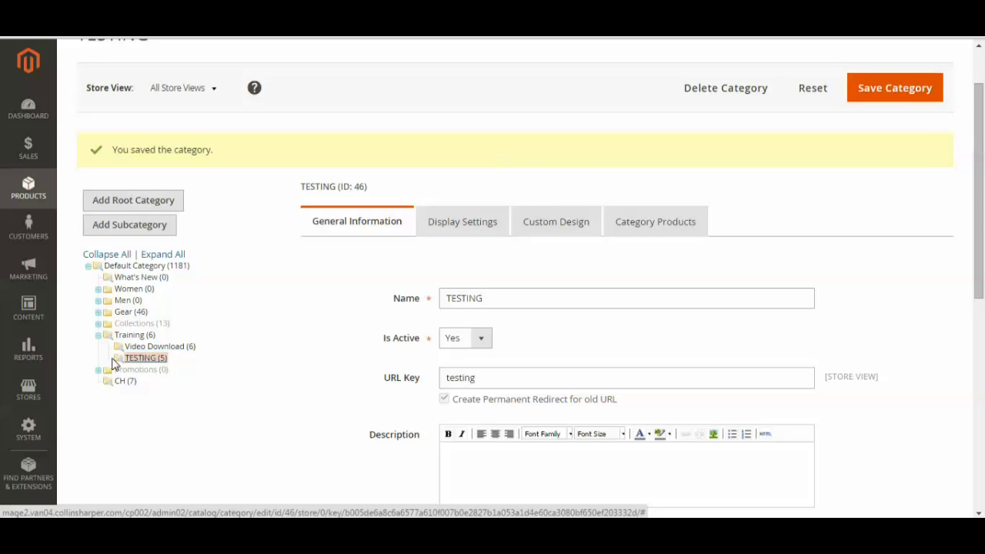
pyautogui.moveTo(644, 178)
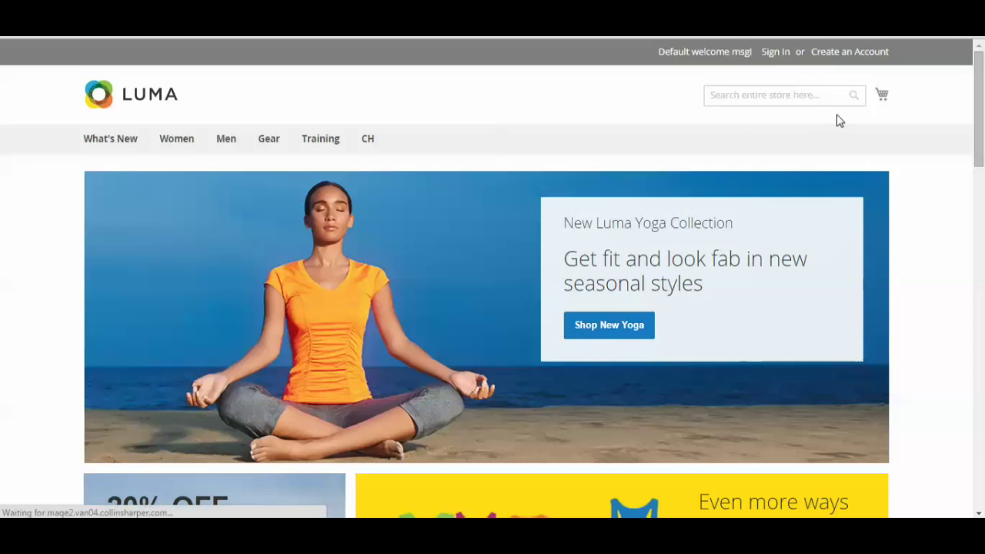
pyautogui.moveTo(320, 138)
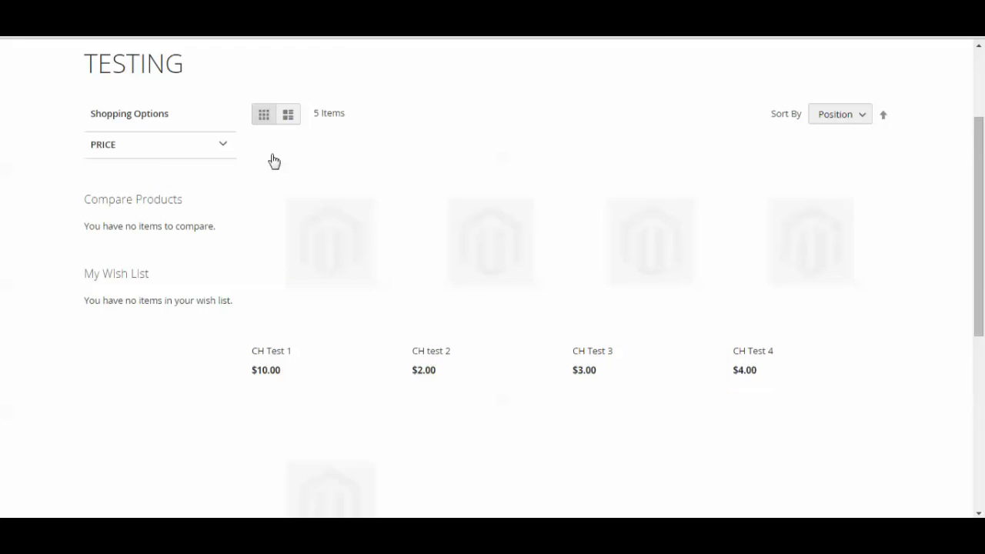
# Scroll through the TESTING category's product grid on the Luma storefront.
pyautogui.scroll(-3)
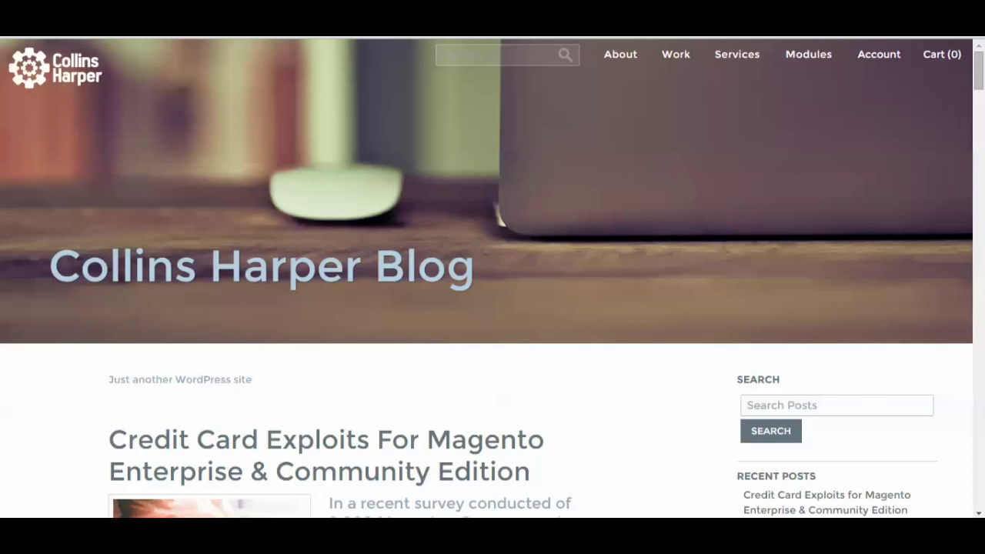
pyautogui.moveTo(571, 192)
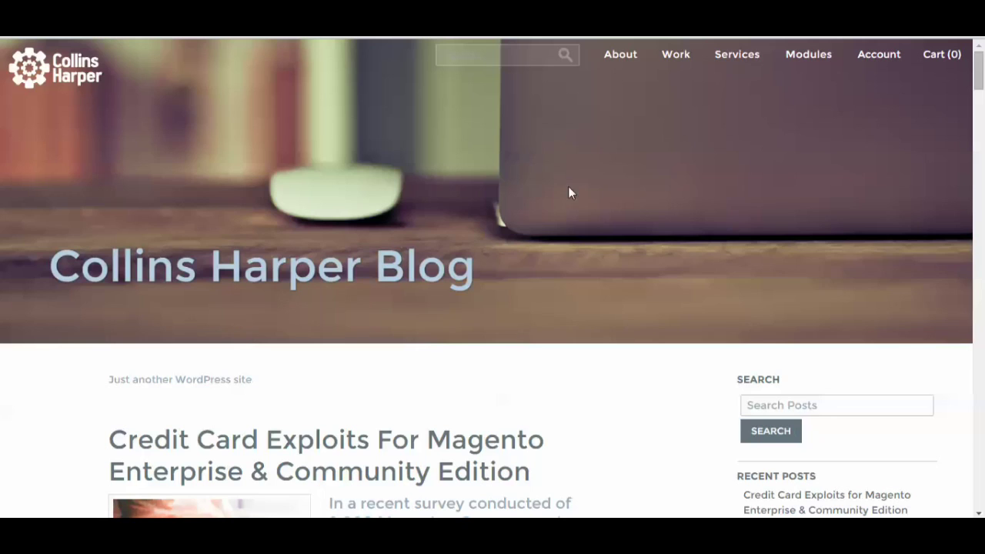
pyautogui.moveTo(61, 367)
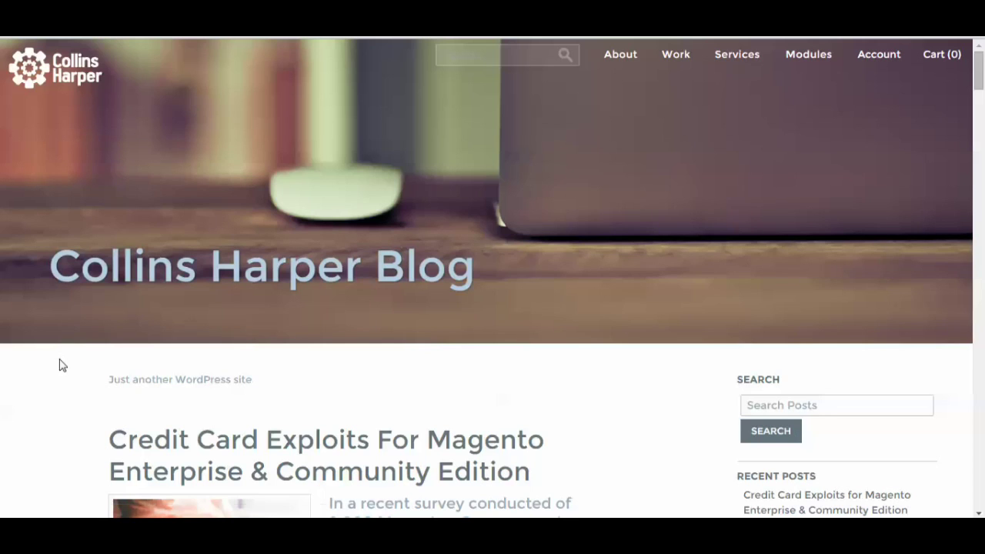